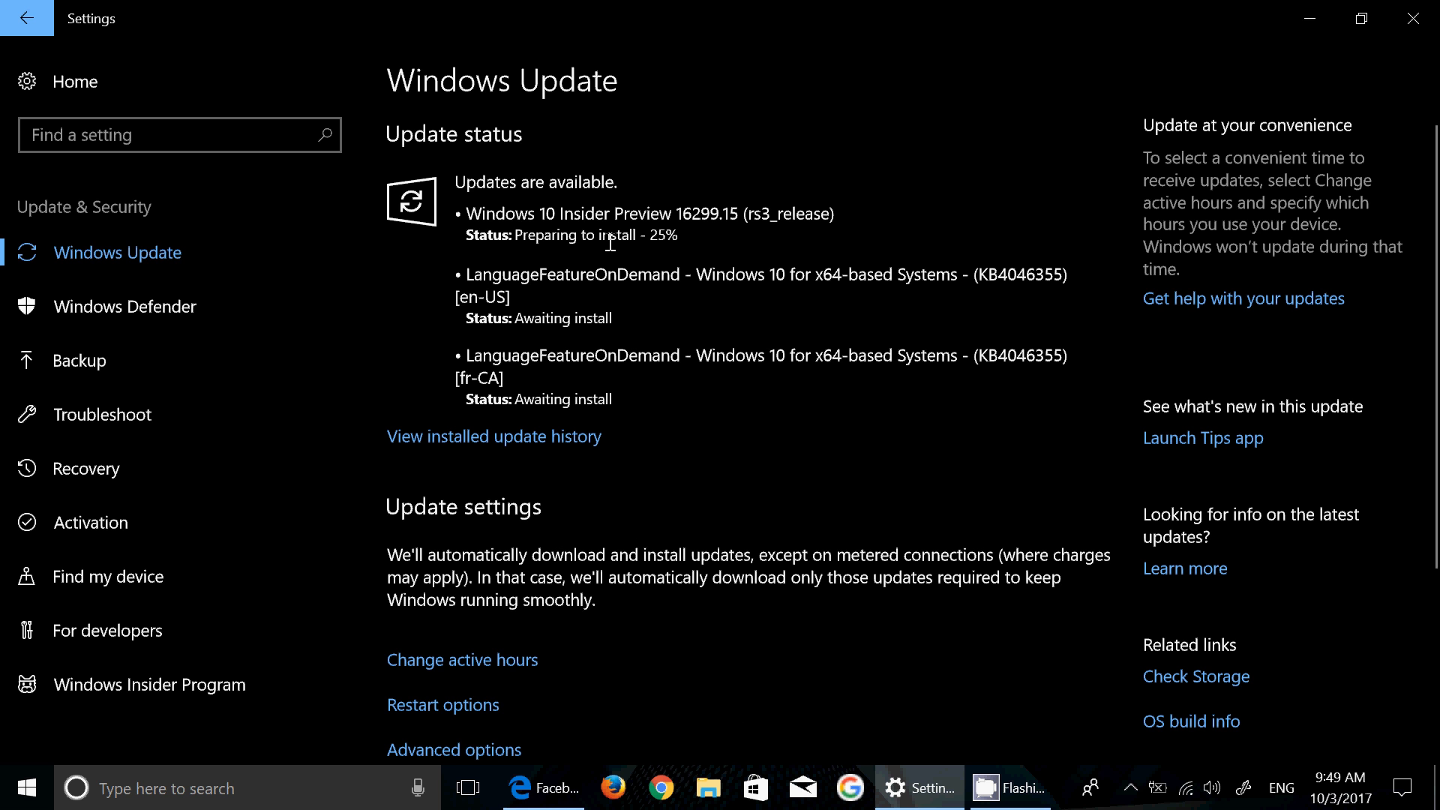
pyautogui.moveTo(731, 301)
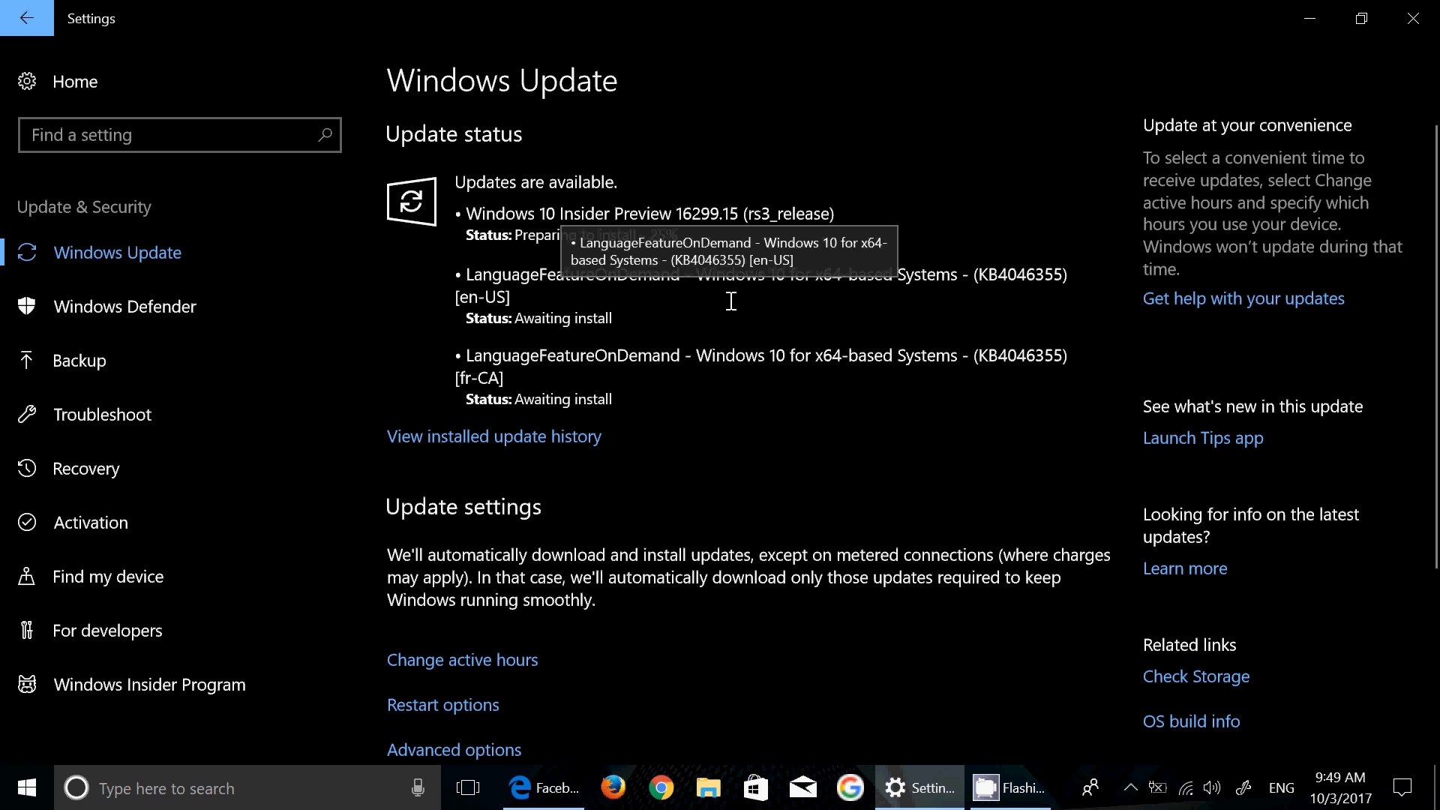
pyautogui.moveTo(696, 387)
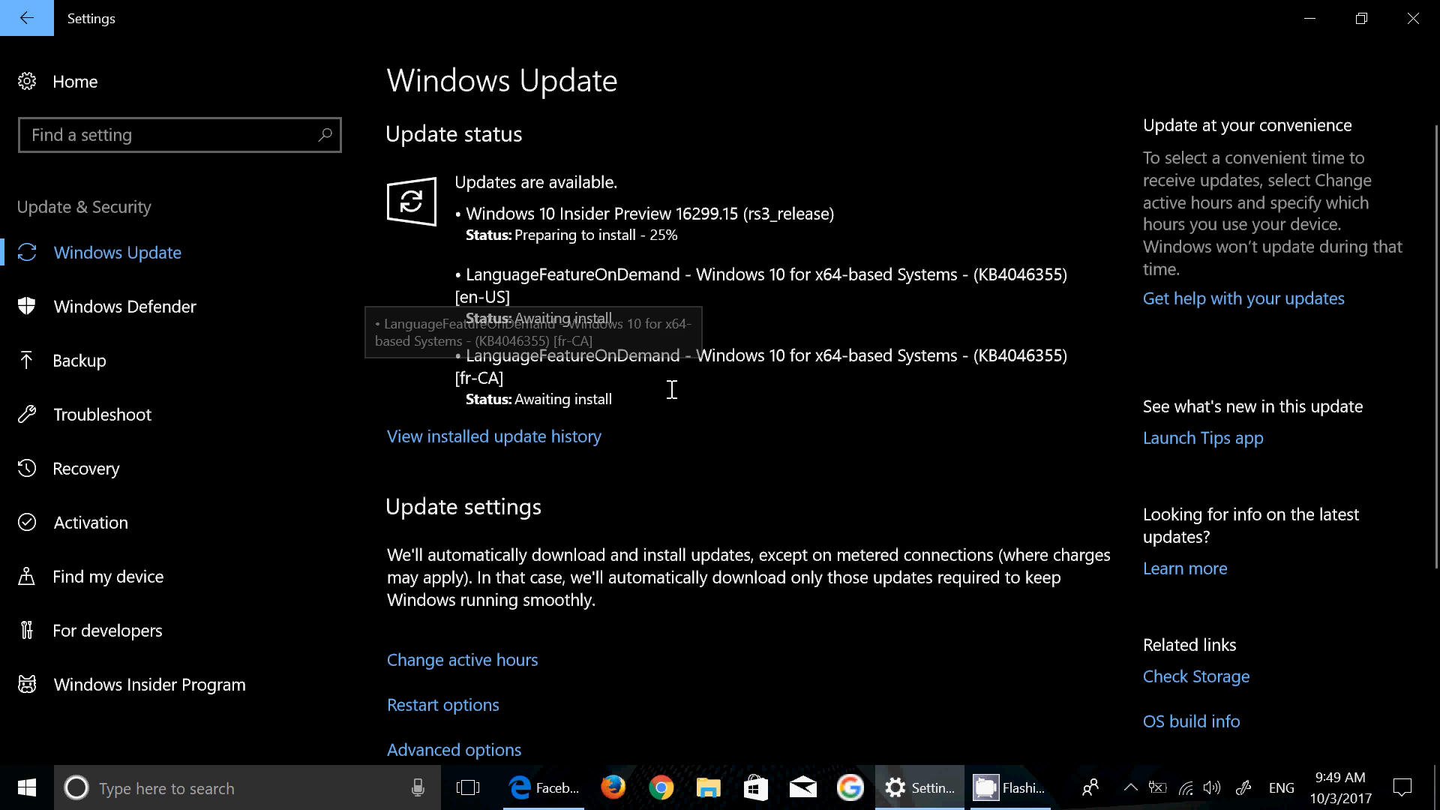
pyautogui.moveTo(813, 422)
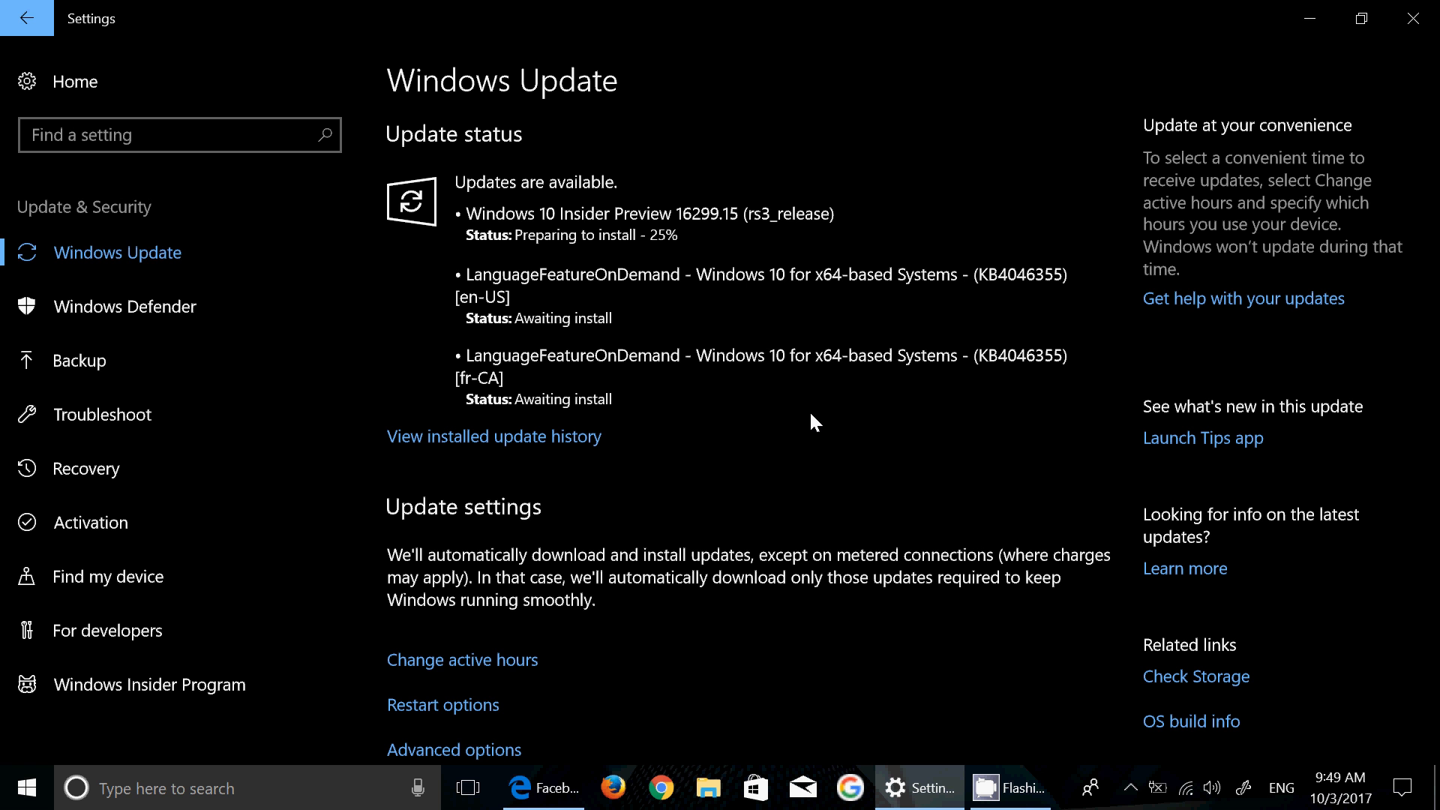
pyautogui.moveTo(879, 161)
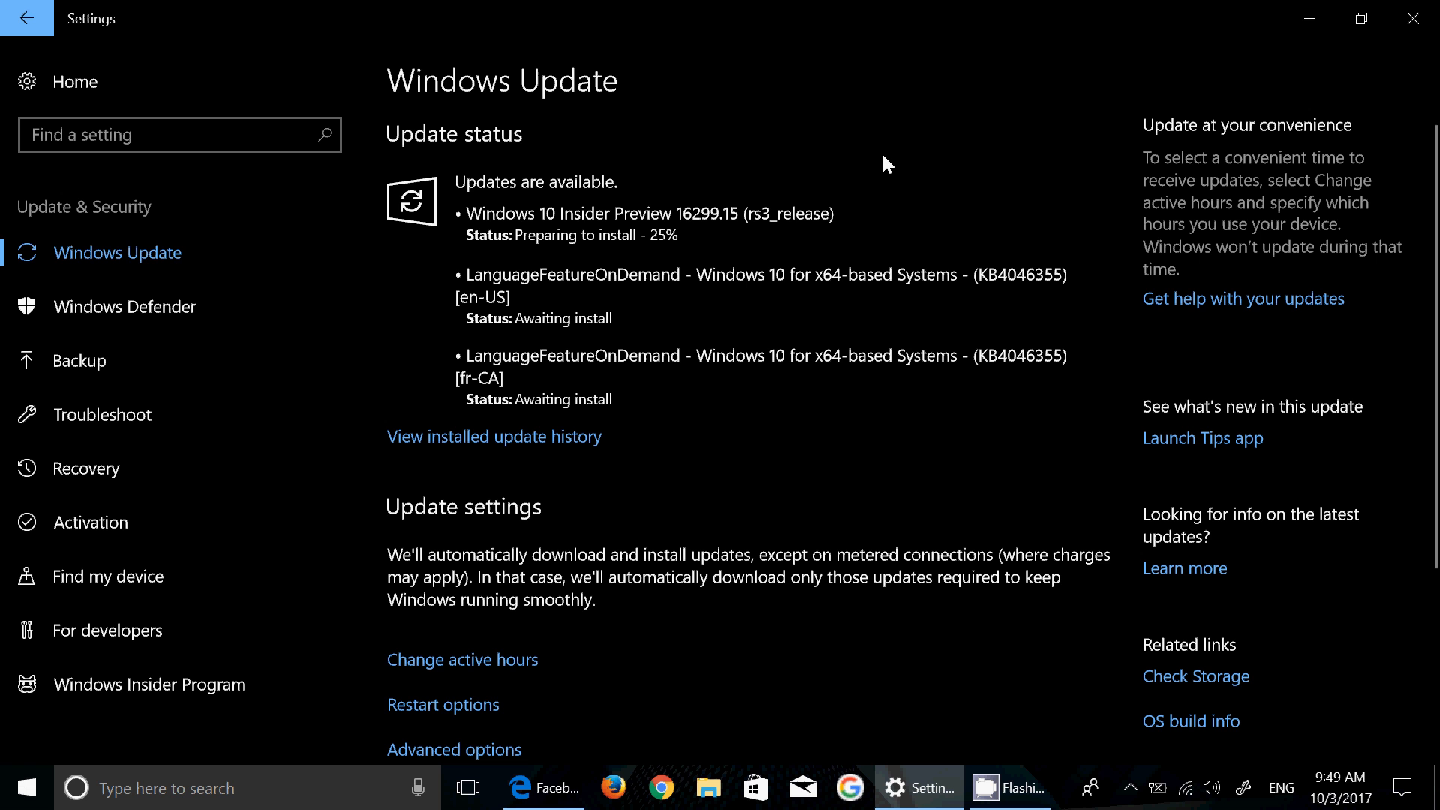
pyautogui.moveTo(846, 489)
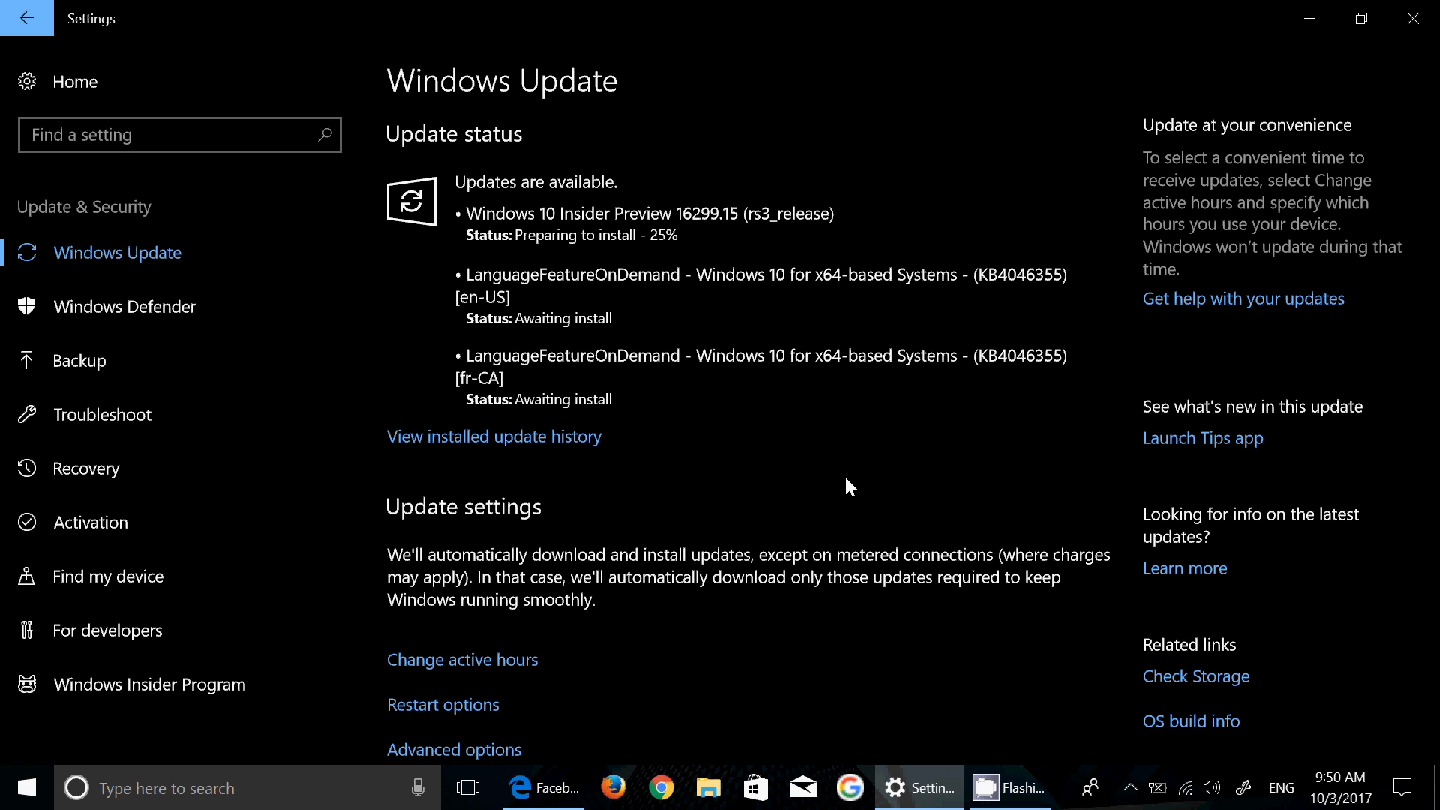
pyautogui.moveTo(803, 447)
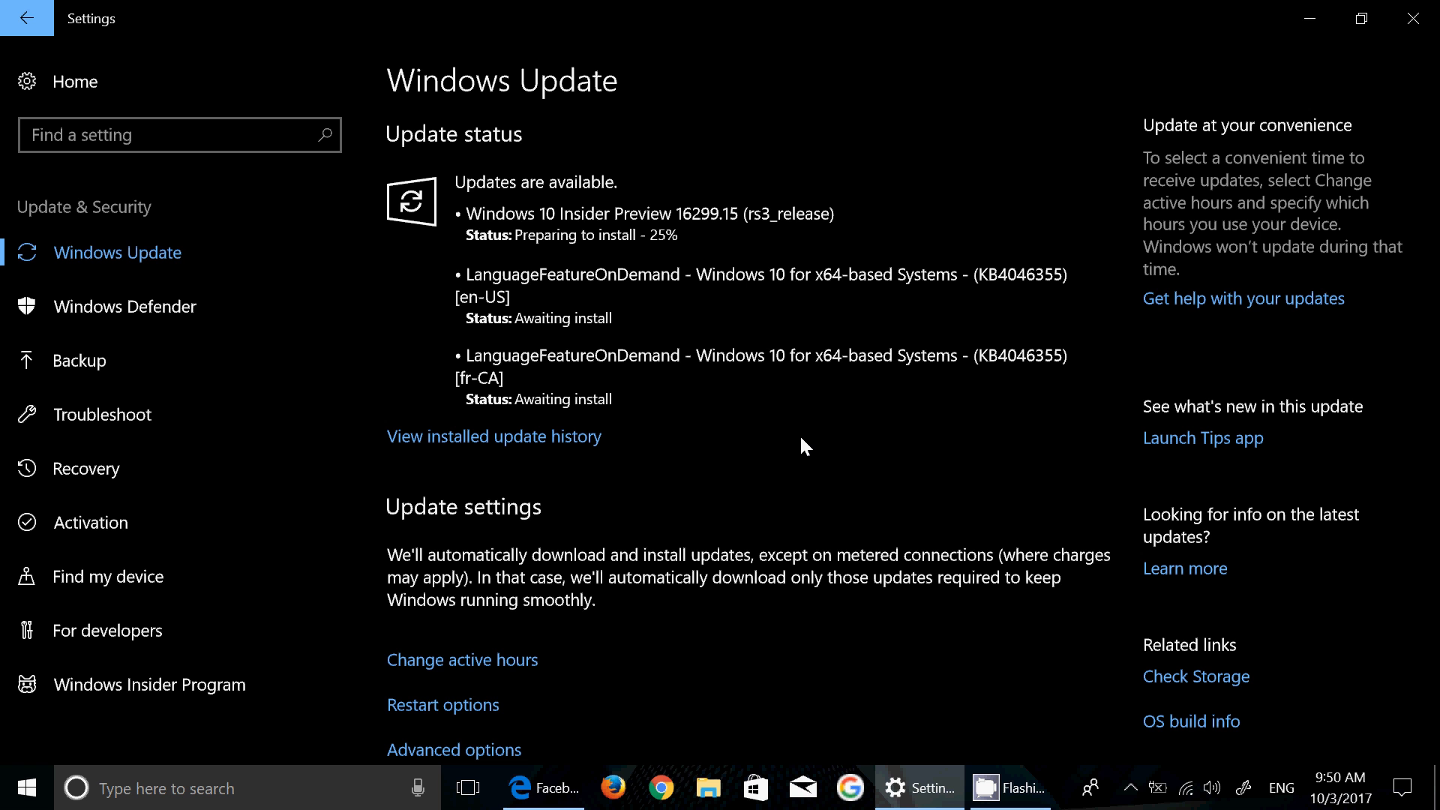
pyautogui.moveTo(763, 466)
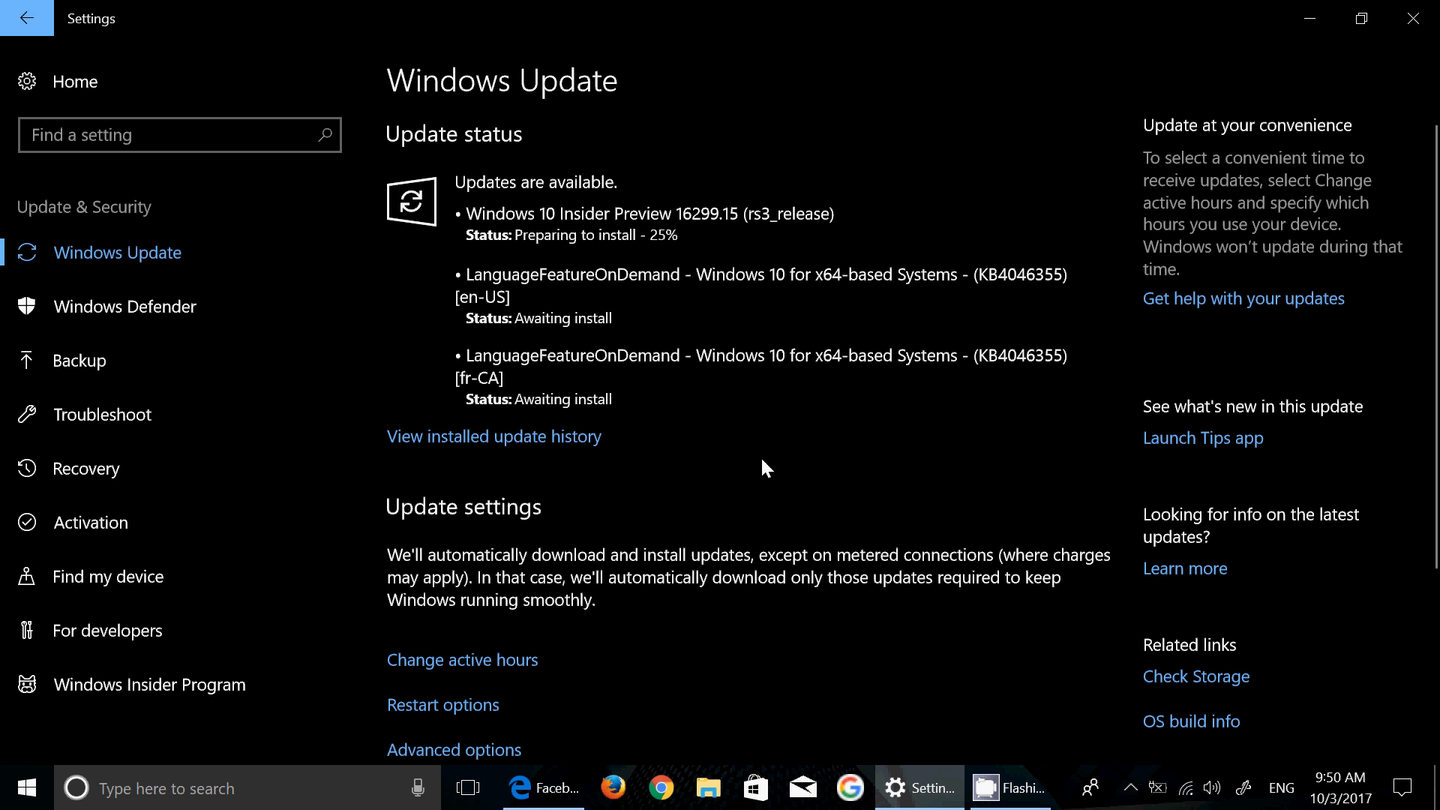
pyautogui.moveTo(741, 483)
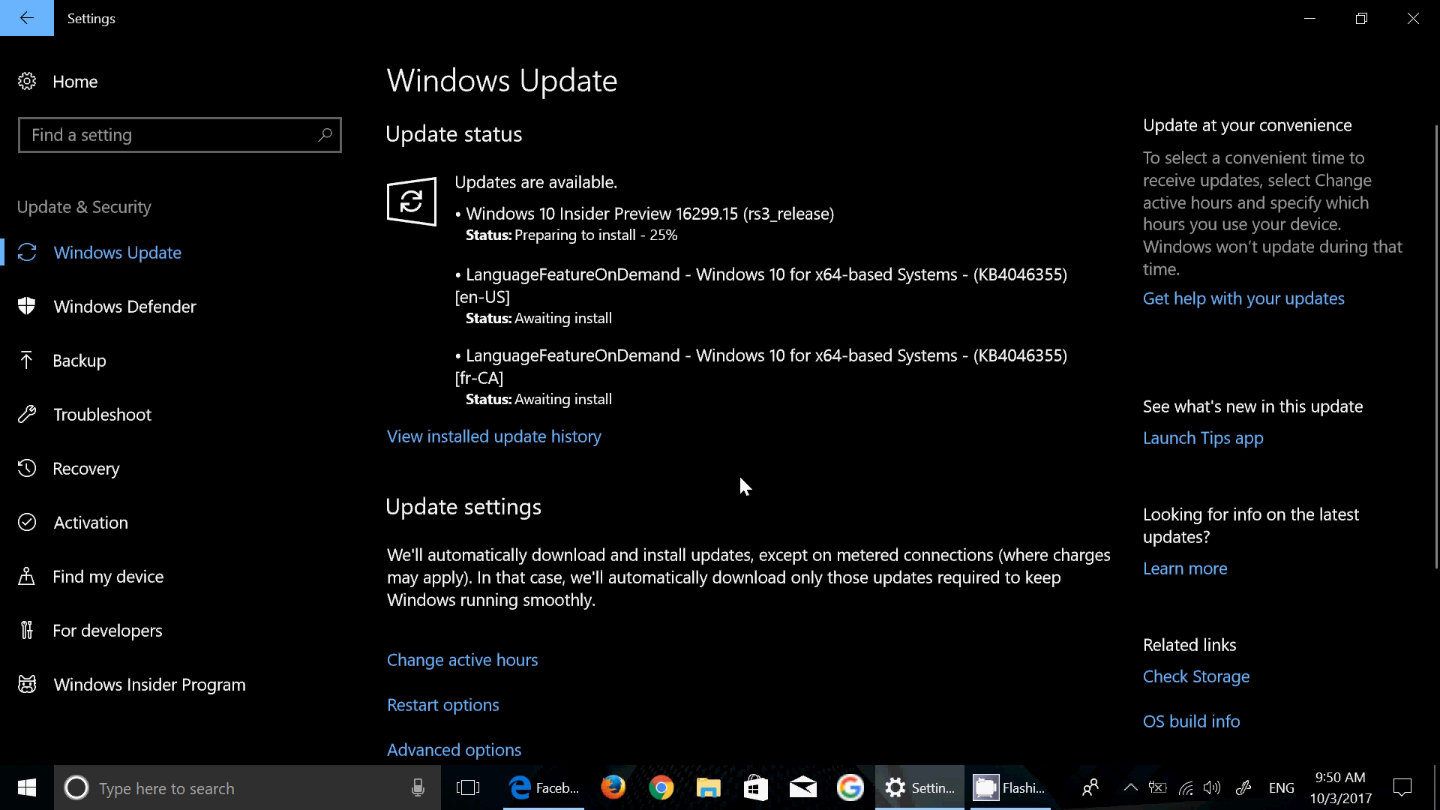
pyautogui.moveTo(972, 674)
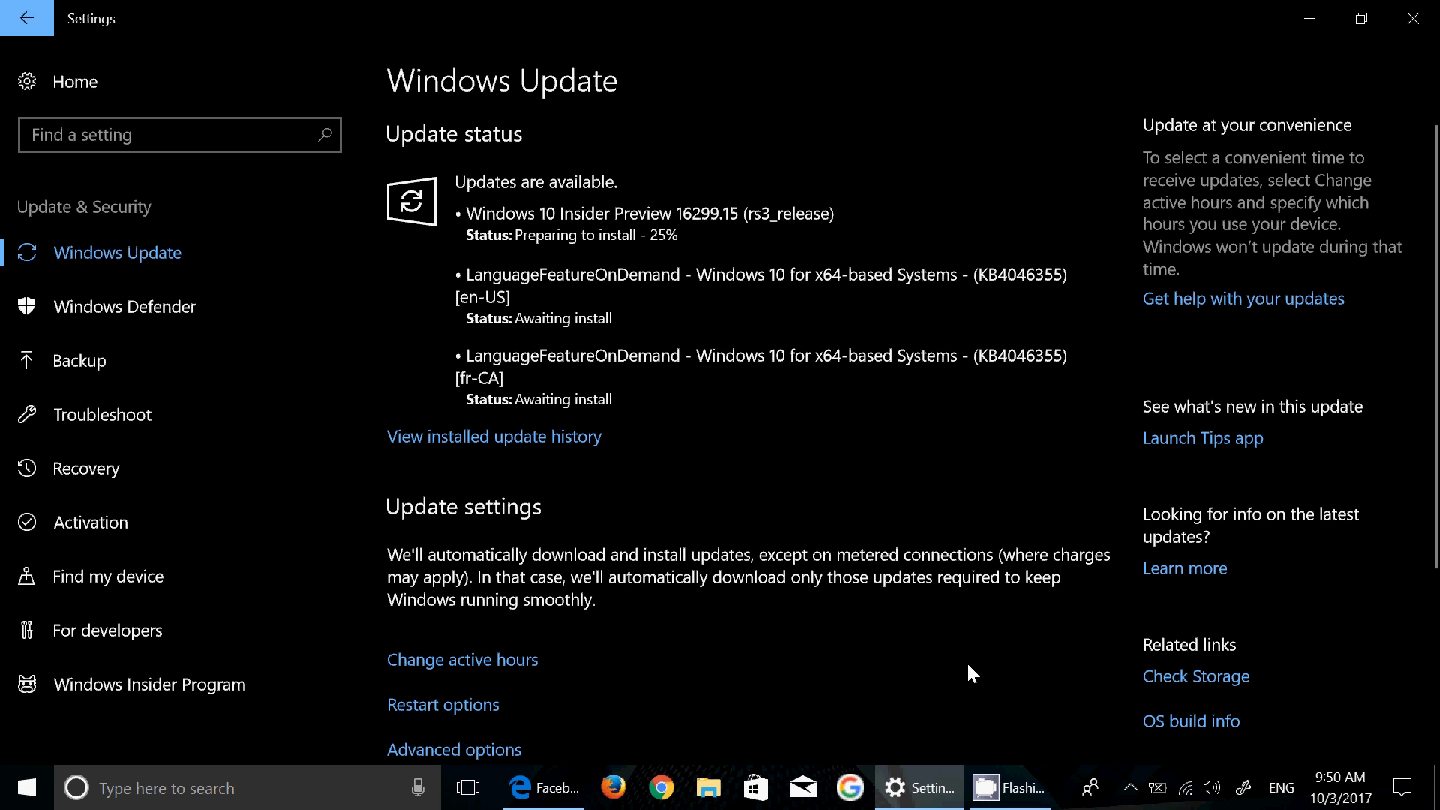